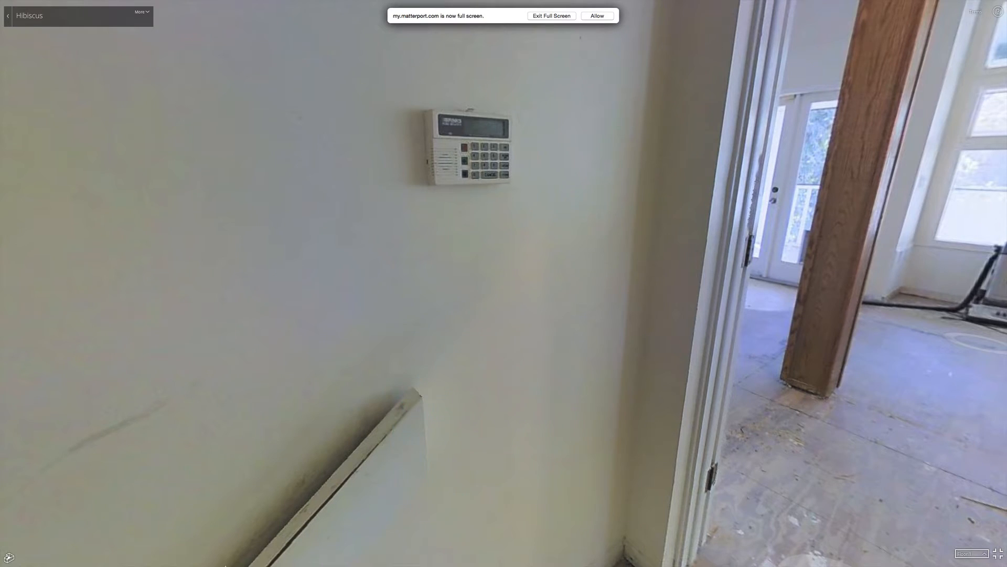
Walk from the hallway with the alarm keypad toward the kitchen
left_click(503, 214)
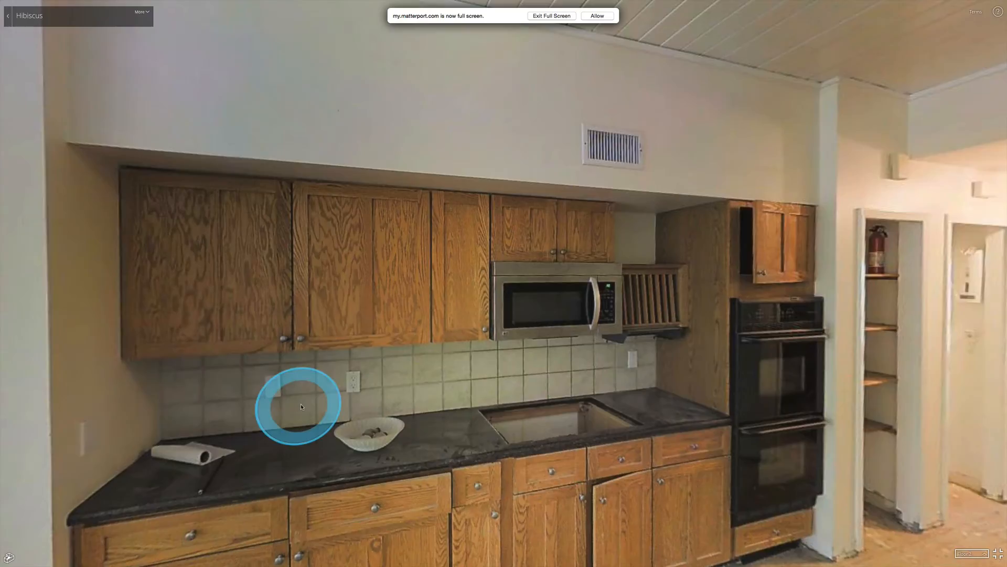
Walk from the kitchen through the living room to the porch doors and back
left_click(297, 406)
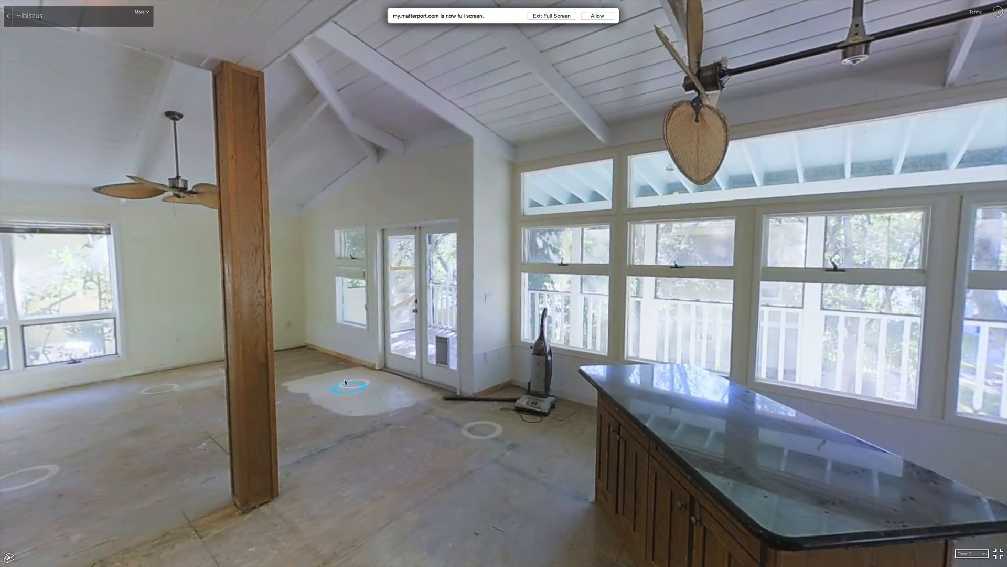
left_click(349, 385)
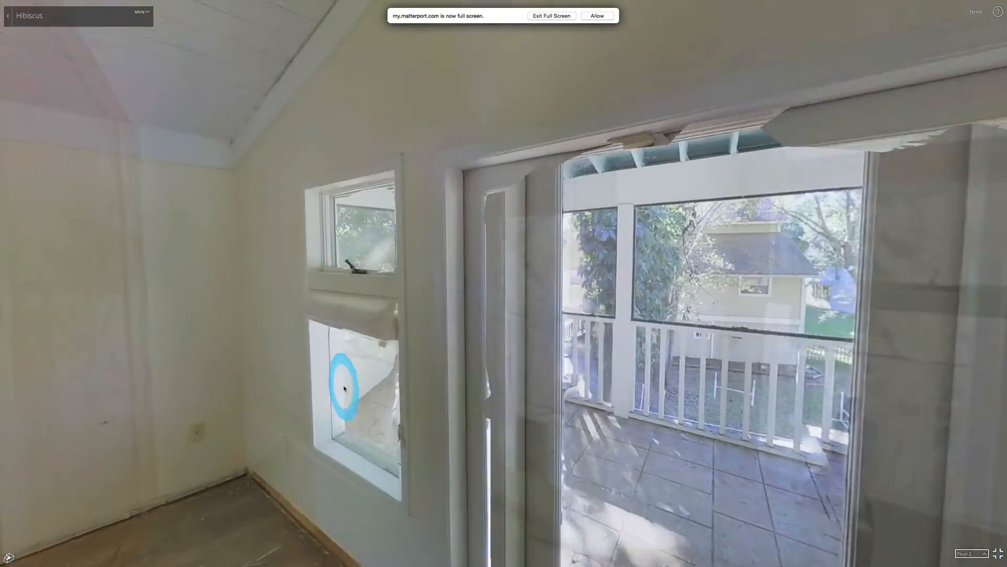
left_click(342, 388)
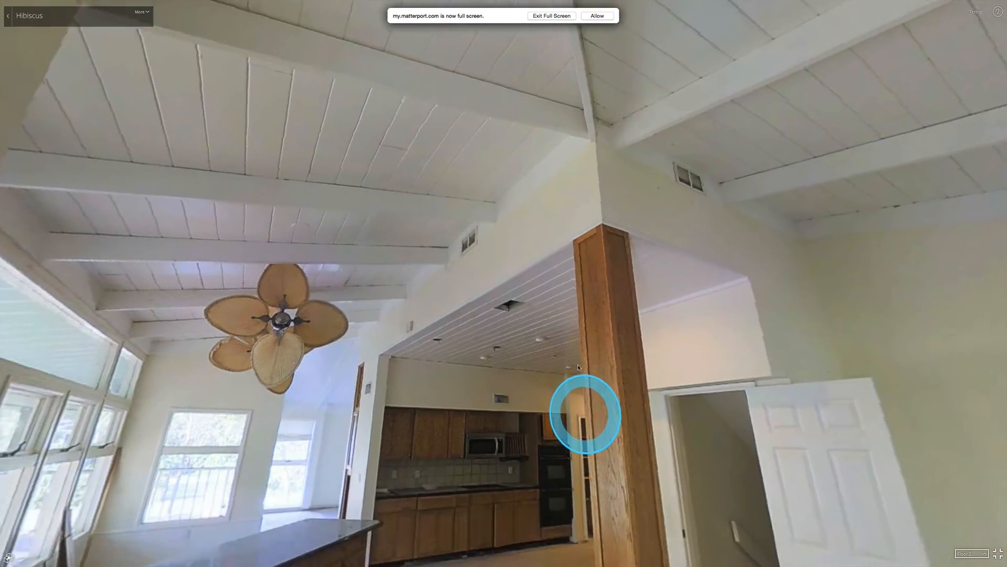
Step back past the island and go through the open door by the post toward the stairs
left_click(584, 412)
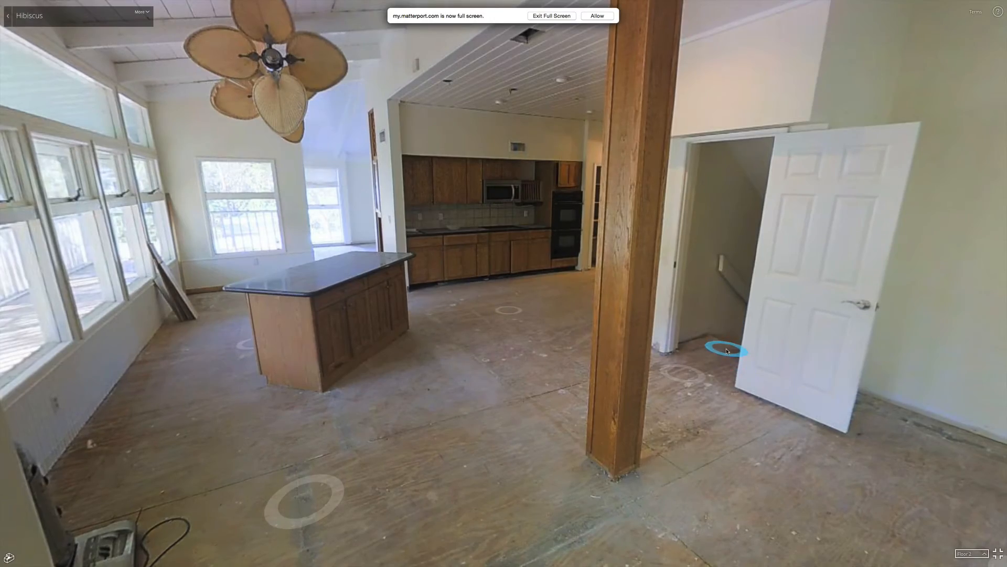
left_click(726, 350)
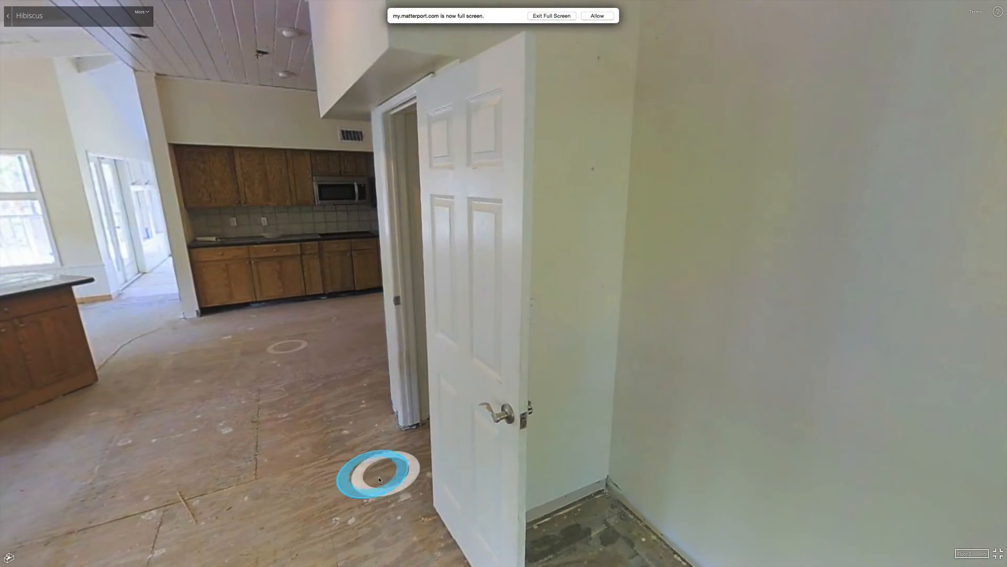
left_click(377, 475)
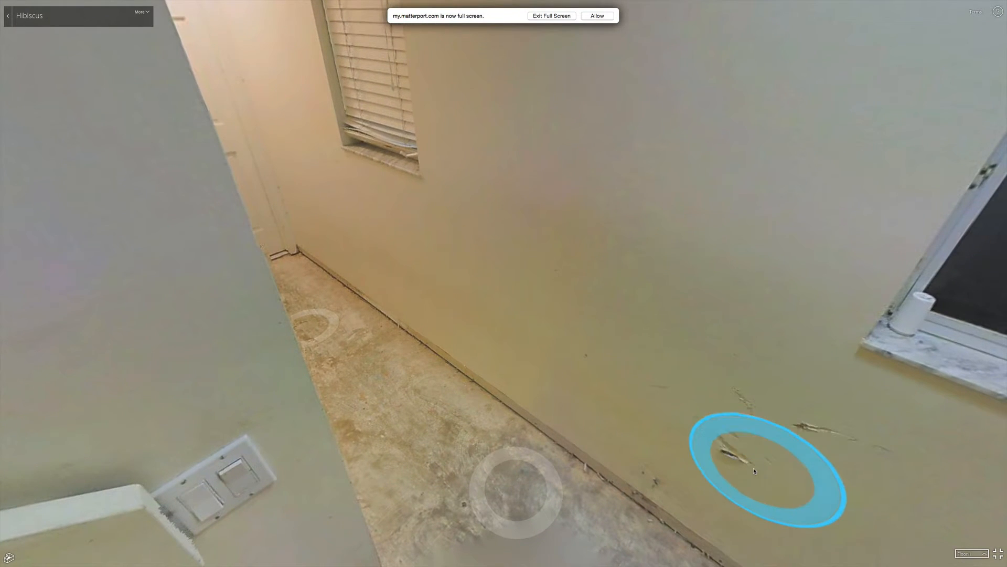
Turn to the staircase and climb it to the upper landing
left_click(765, 472)
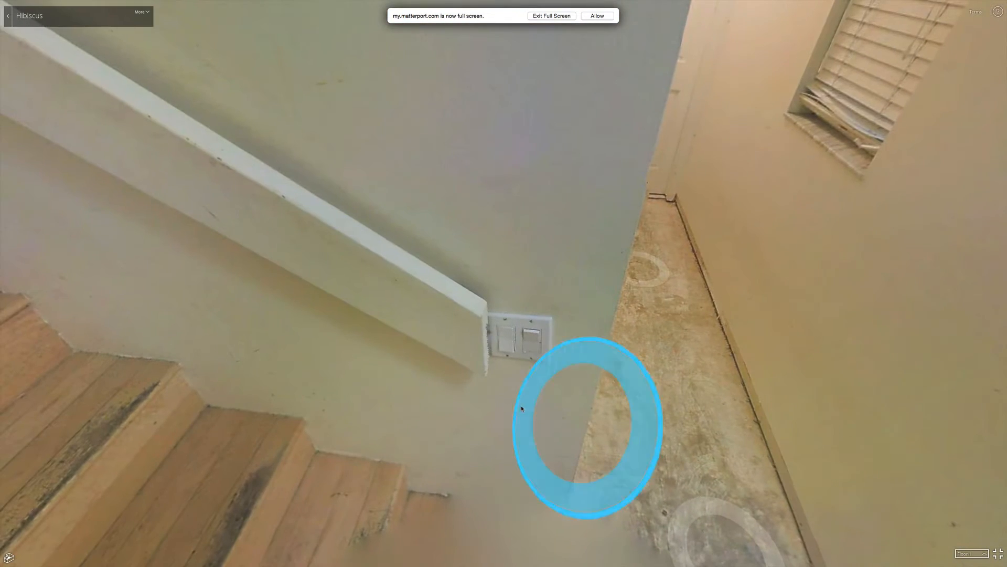
left_click(585, 423)
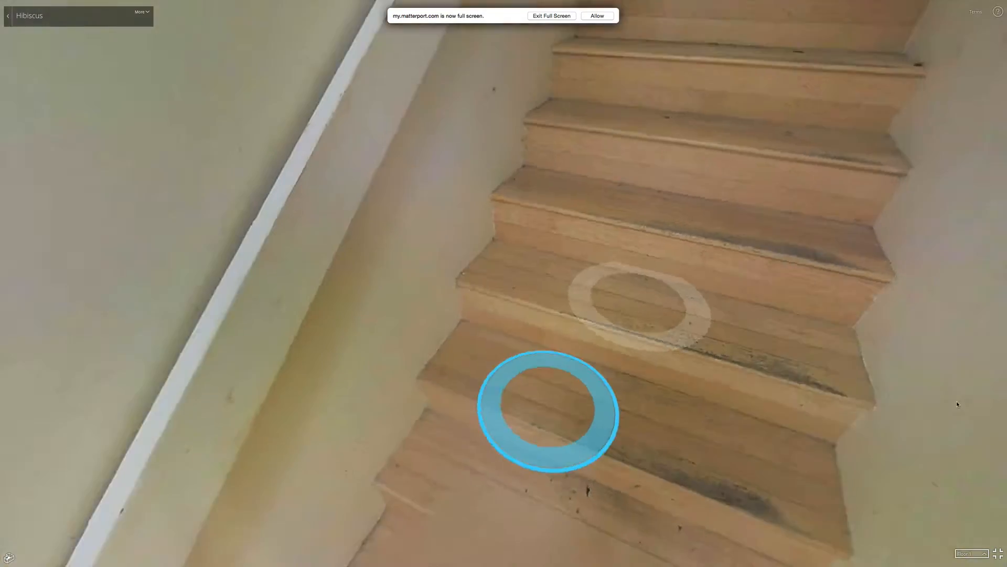
left_click(547, 412)
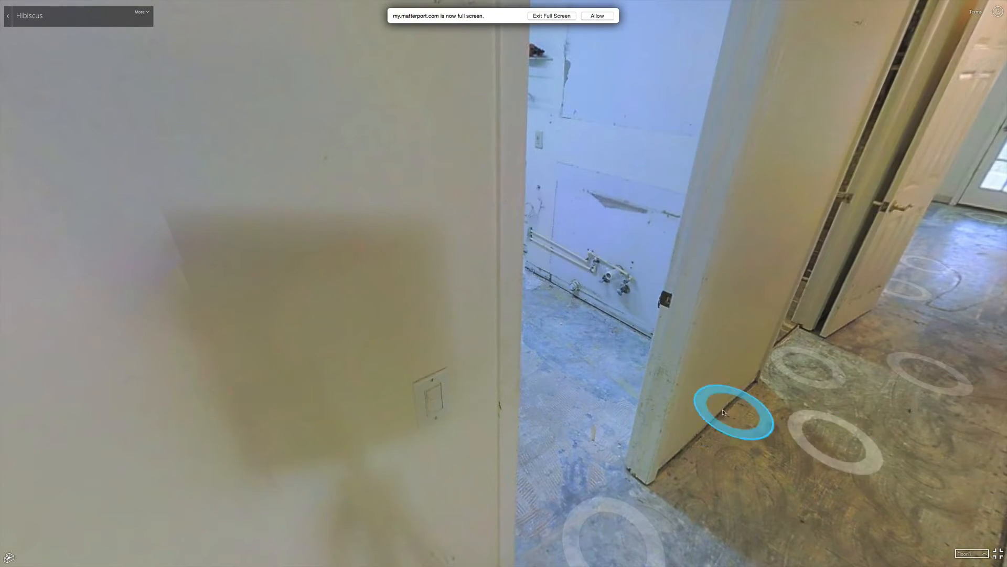
Walk past the bathroom down the hallway into the bedroom with the stacked lumber
left_click(735, 411)
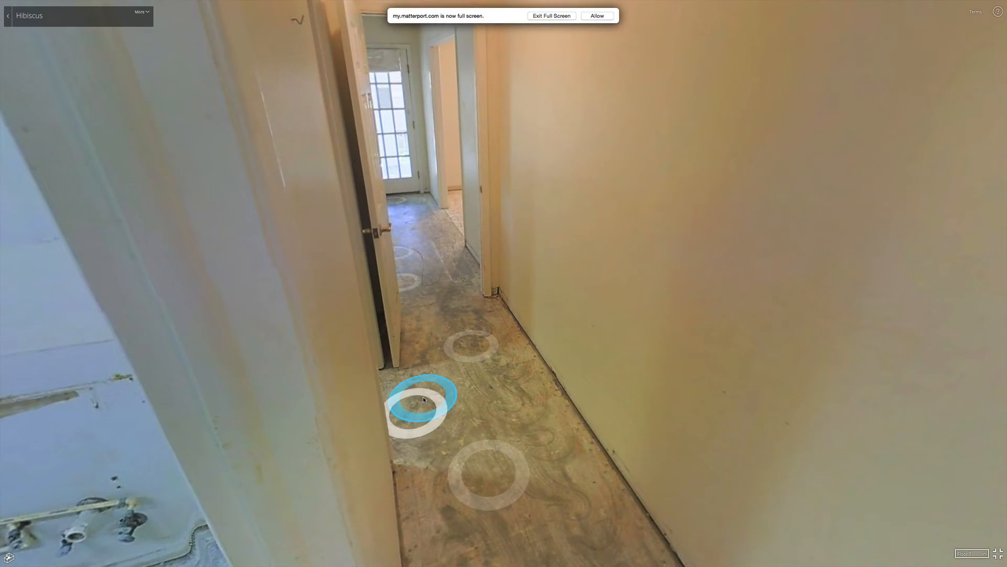
left_click(423, 399)
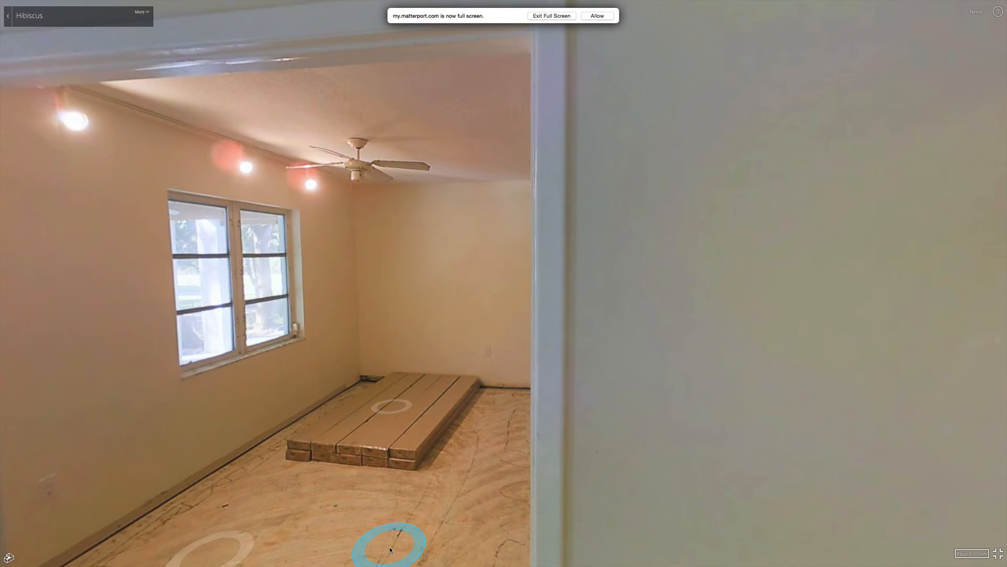
left_click(389, 547)
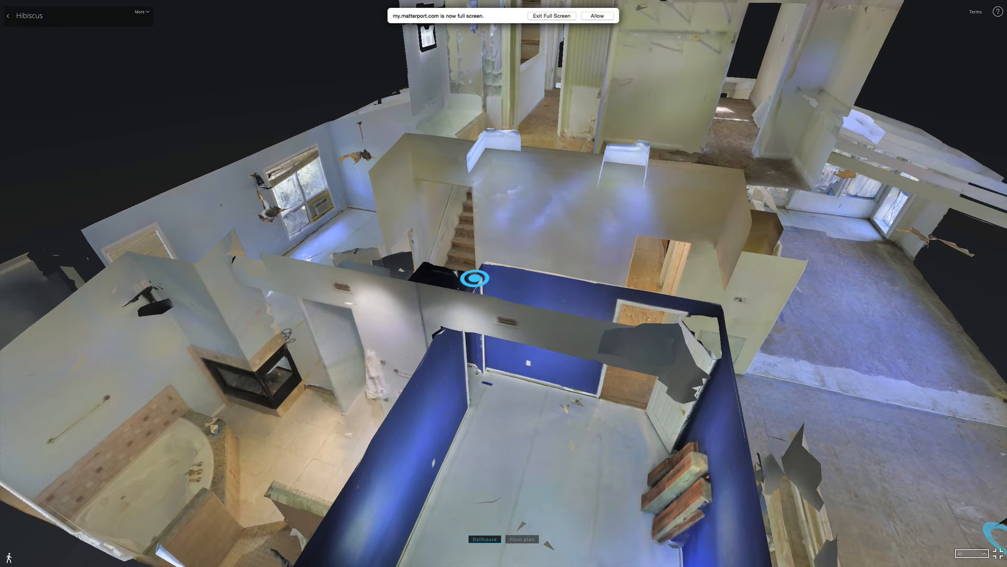
Leave the Hibiscus tour and choose 2415 Roanoke Springs from the models list
left_click(551, 16)
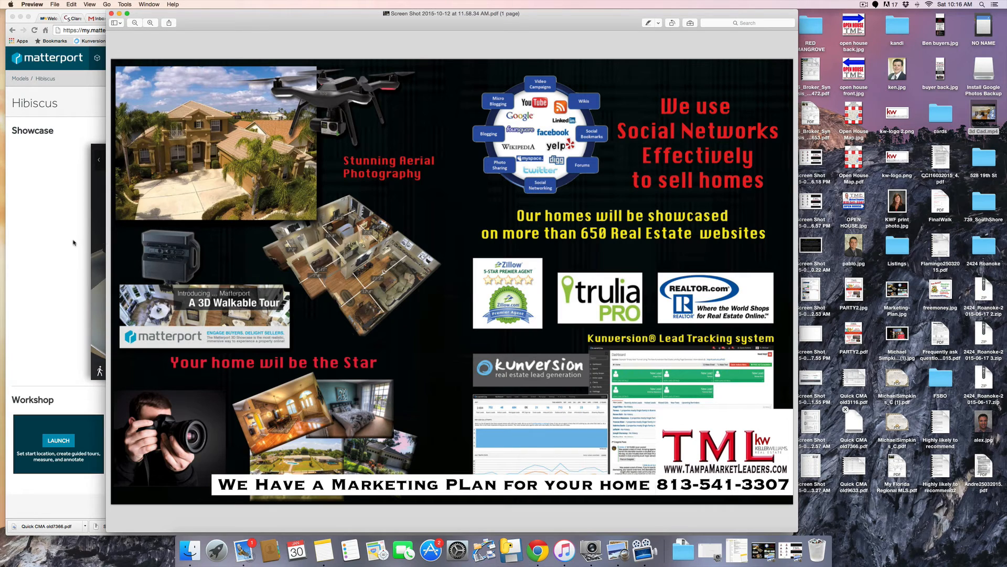
mouse_move(320, 264)
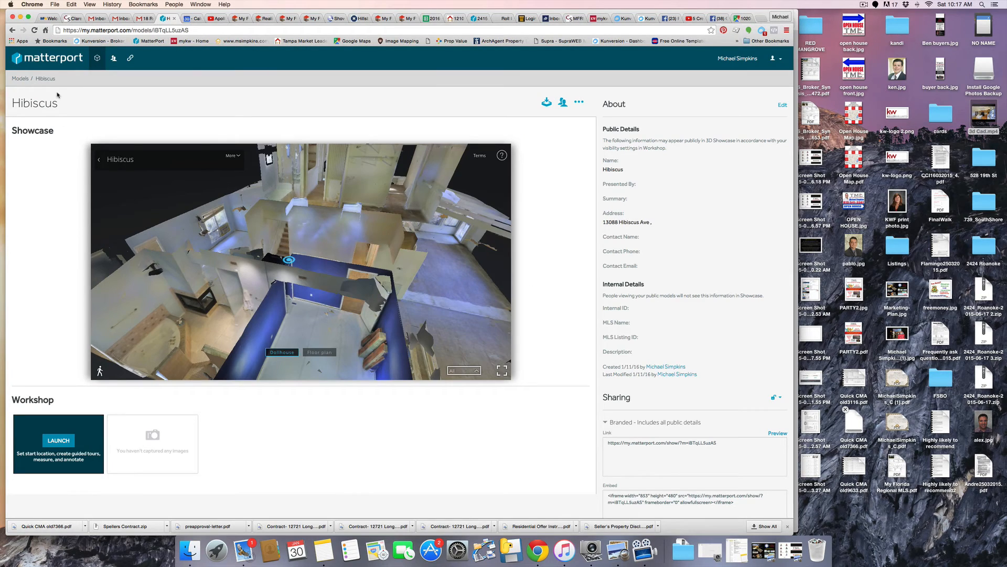
left_click(19, 79)
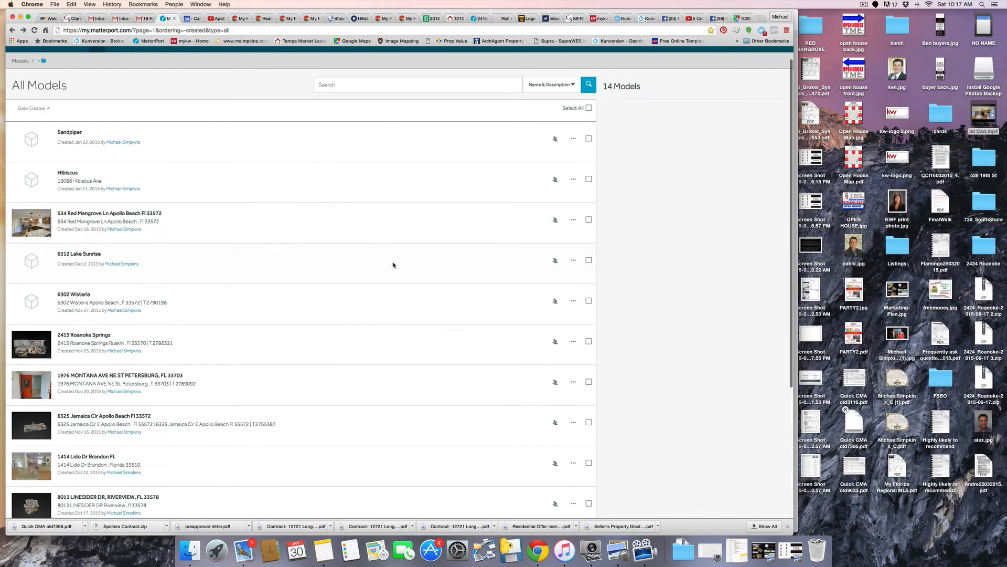
scroll("down", 3)
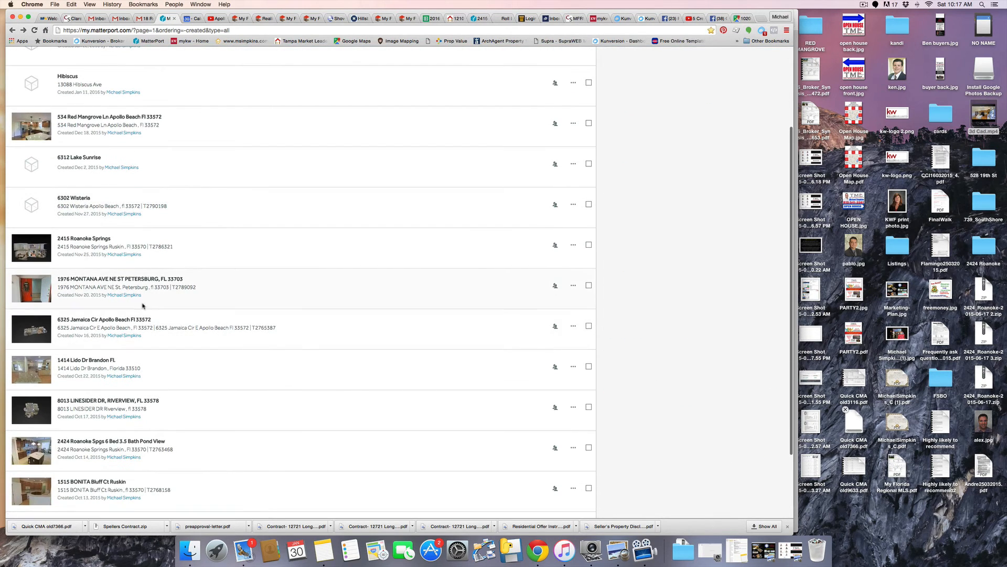
left_click(84, 239)
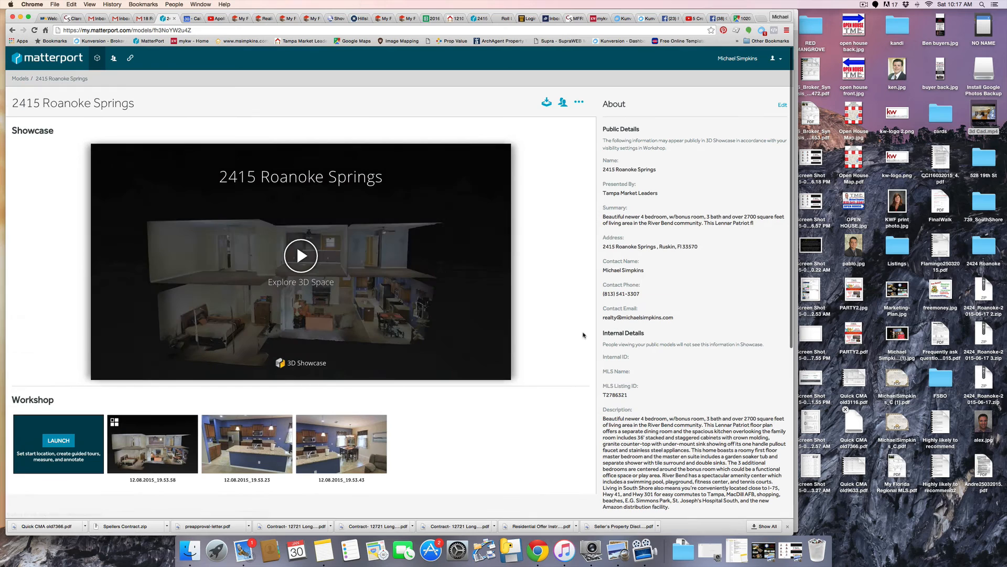
Start the 3D showcase, enter the house at the kitchen and walk toward the dining area
left_click(300, 255)
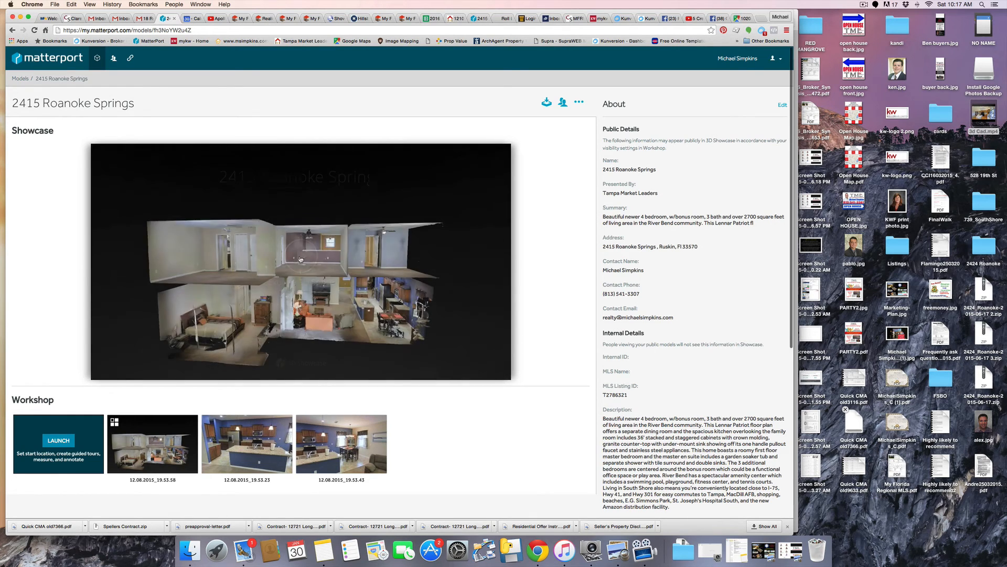
left_click(300, 261)
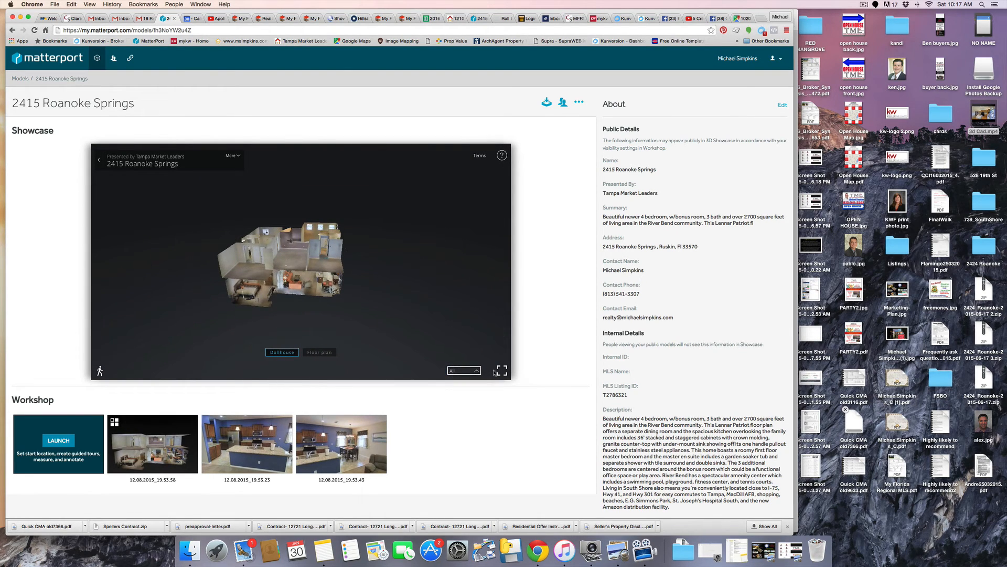
left_click(503, 371)
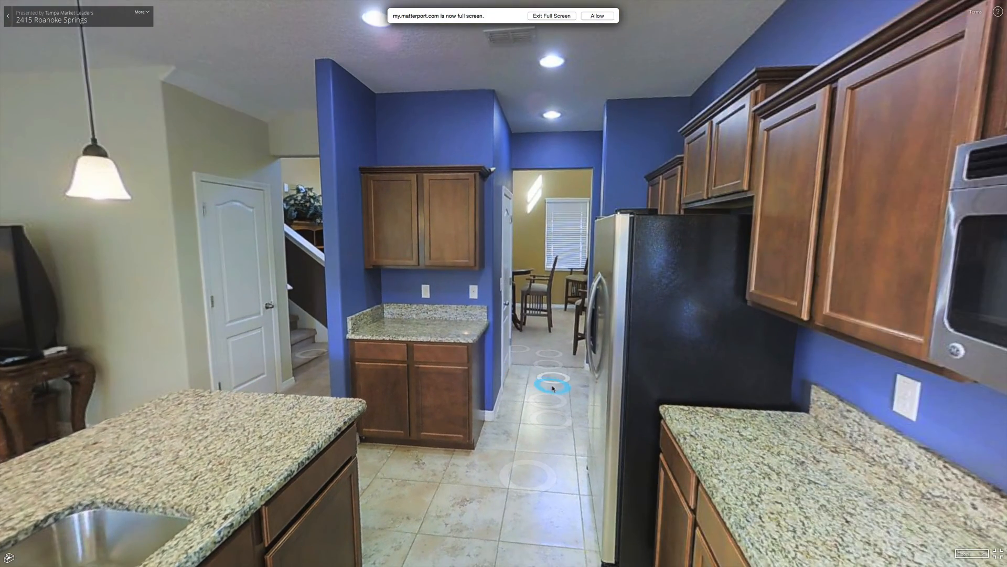
left_click(551, 385)
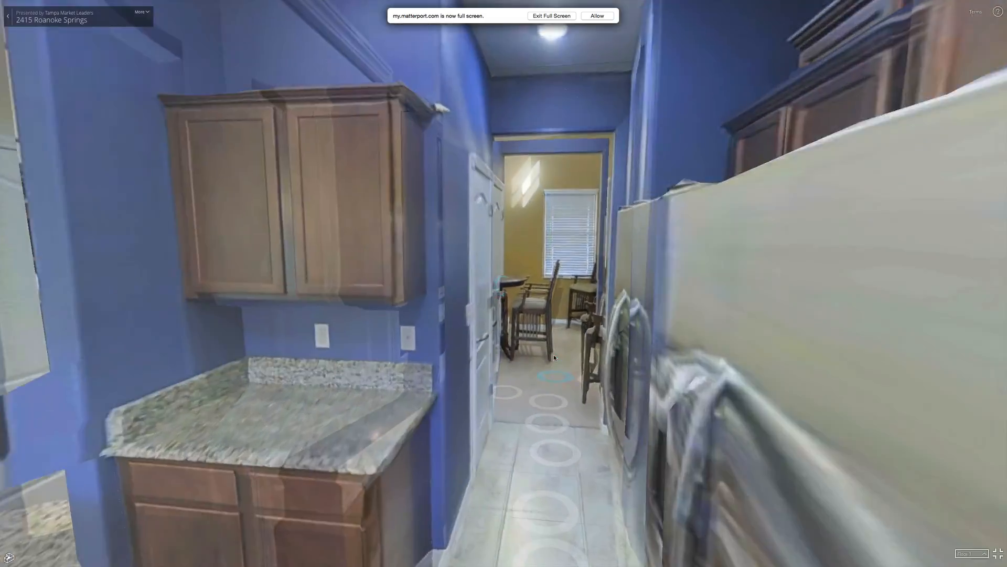